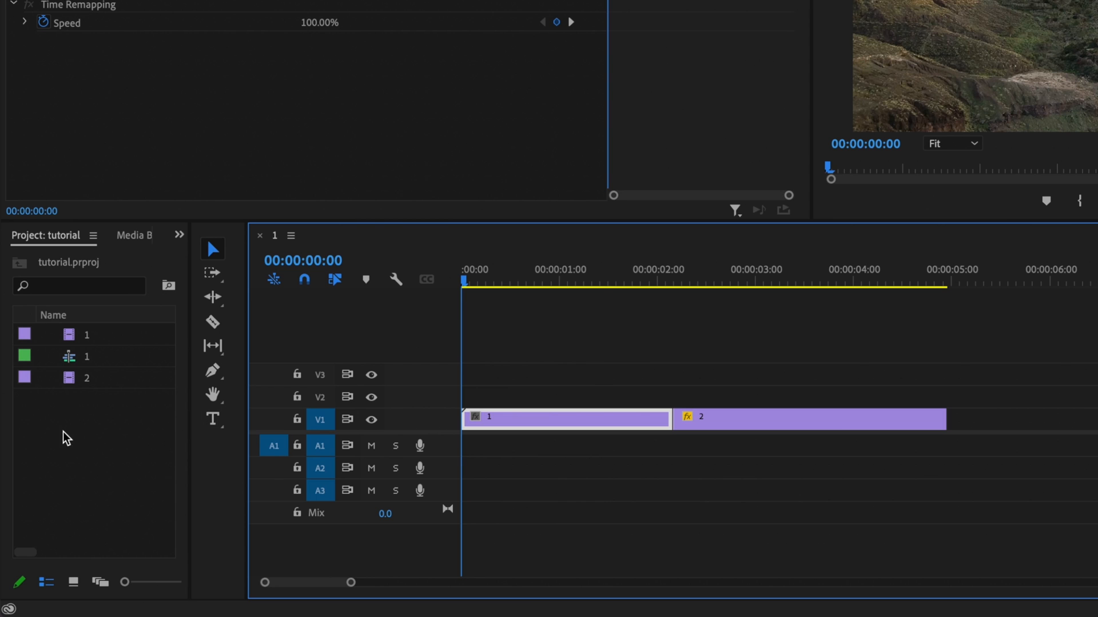
# Create a new adjustment layer and place it on V2 spanning both clips.
pyautogui.rightClick(63, 438)
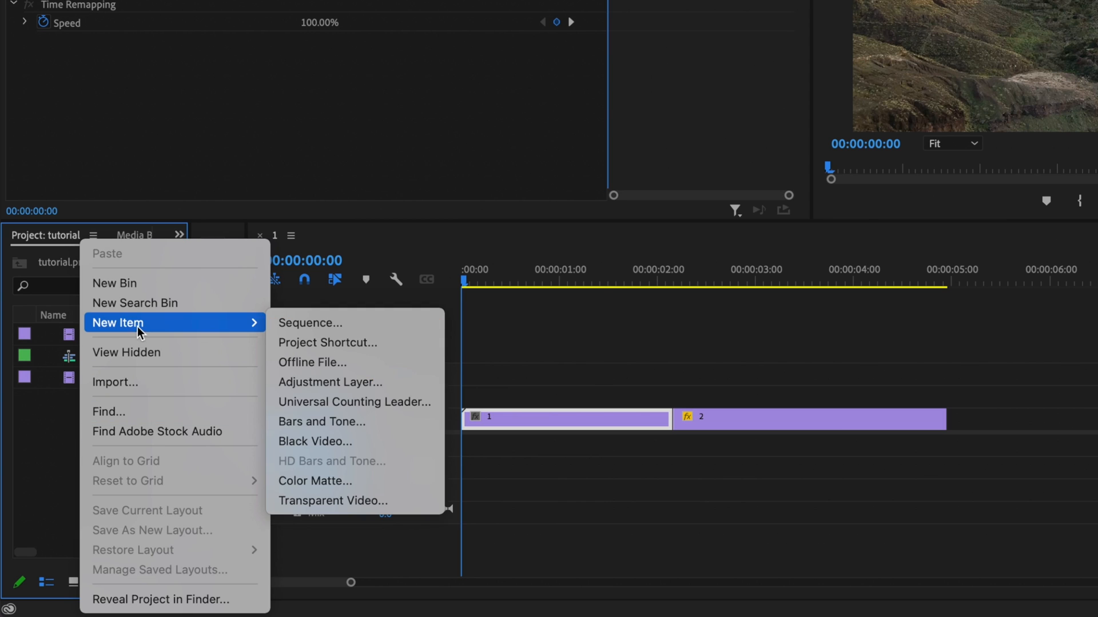
pyautogui.click(331, 382)
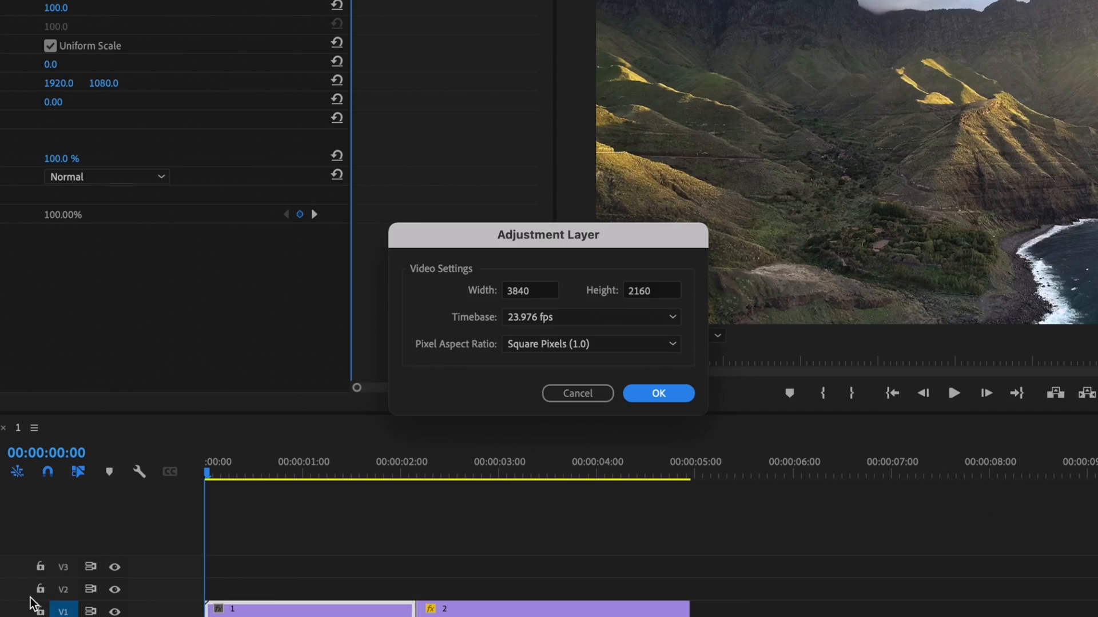
pyautogui.moveTo(432, 390)
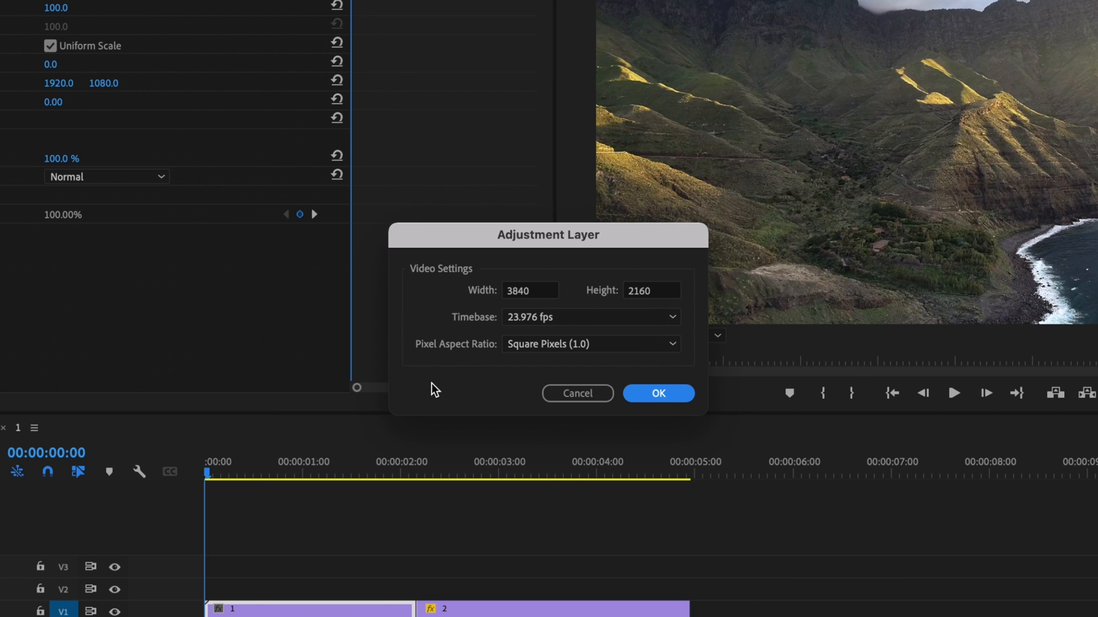
pyautogui.click(656, 392)
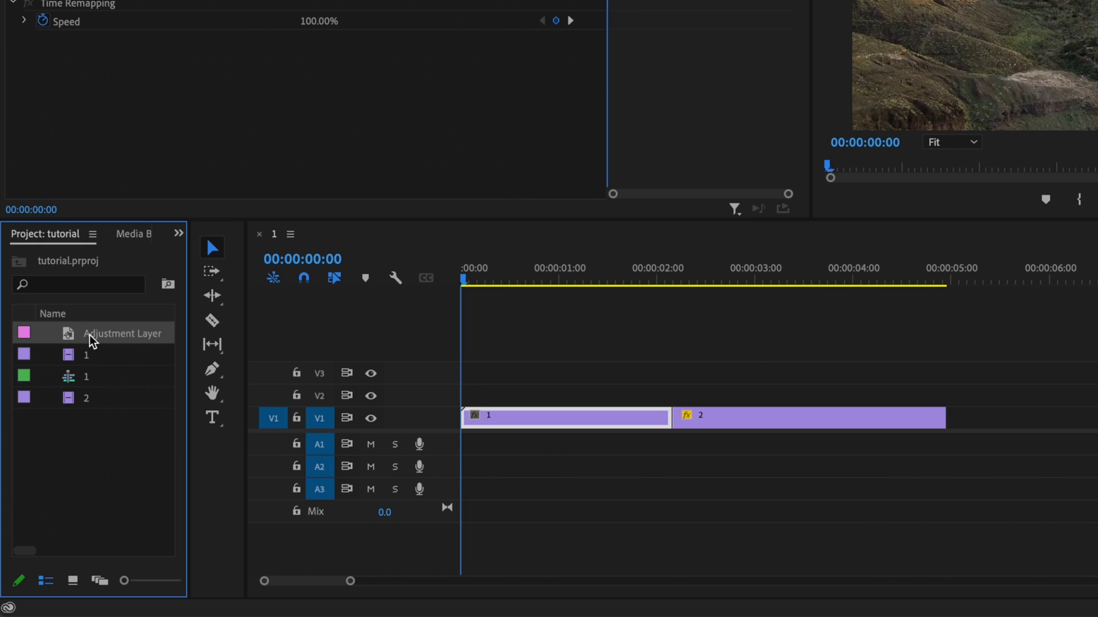
pyautogui.moveTo(122, 332); pyautogui.dragTo(462, 395)
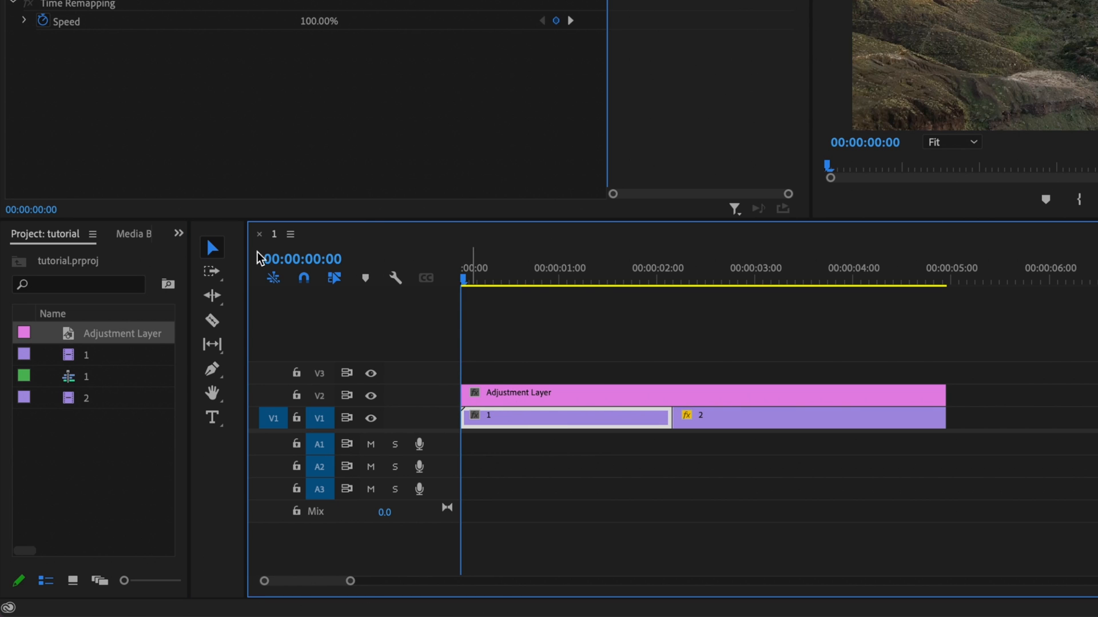
# Find Gaussian Blur in the Effects panel and apply it to the adjustment layer.
pyautogui.click(179, 233)
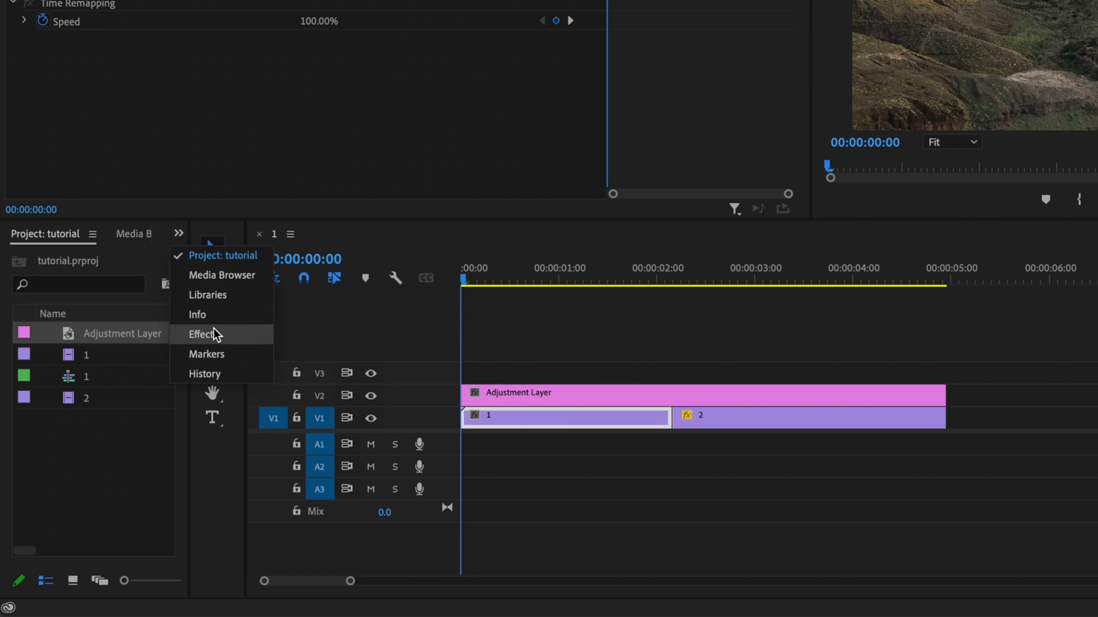
pyautogui.click(202, 334)
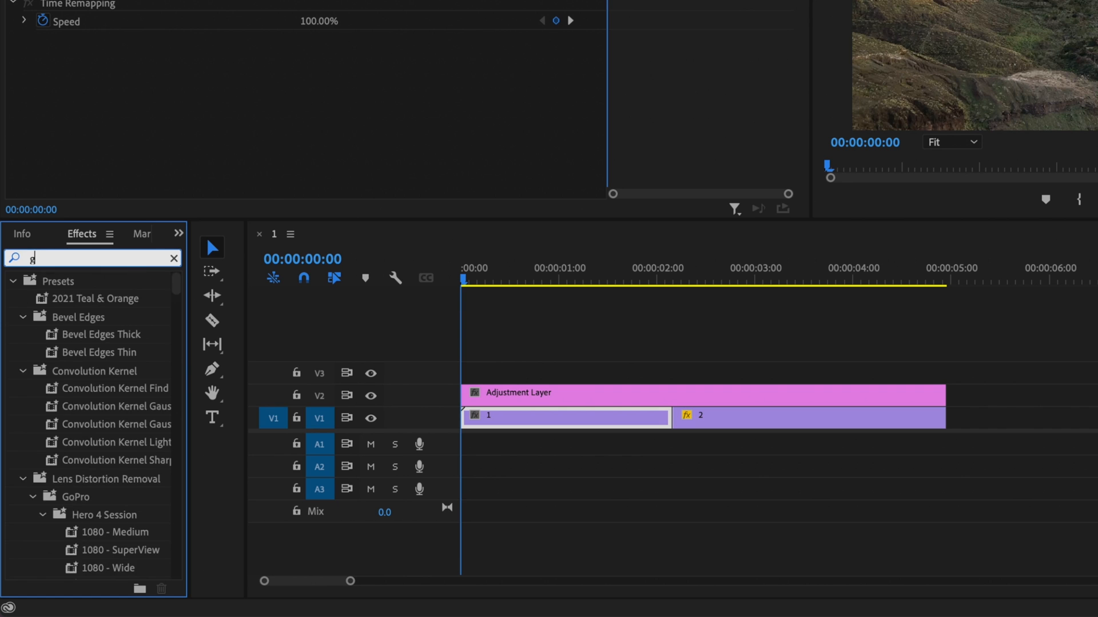
pyautogui.write('auss')
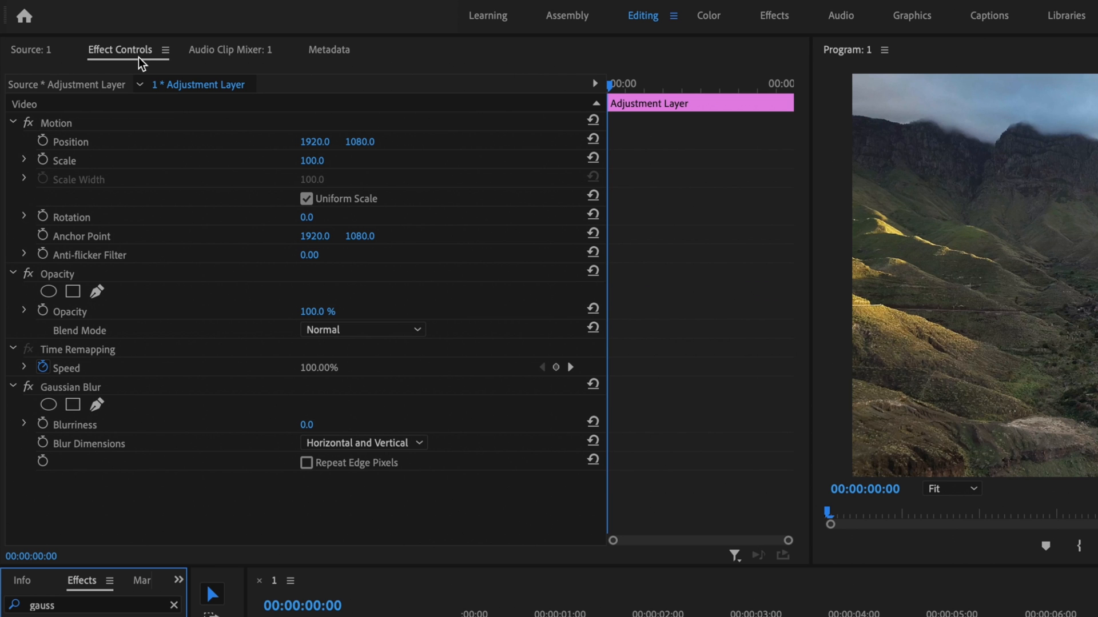
pyautogui.moveTo(47, 398)
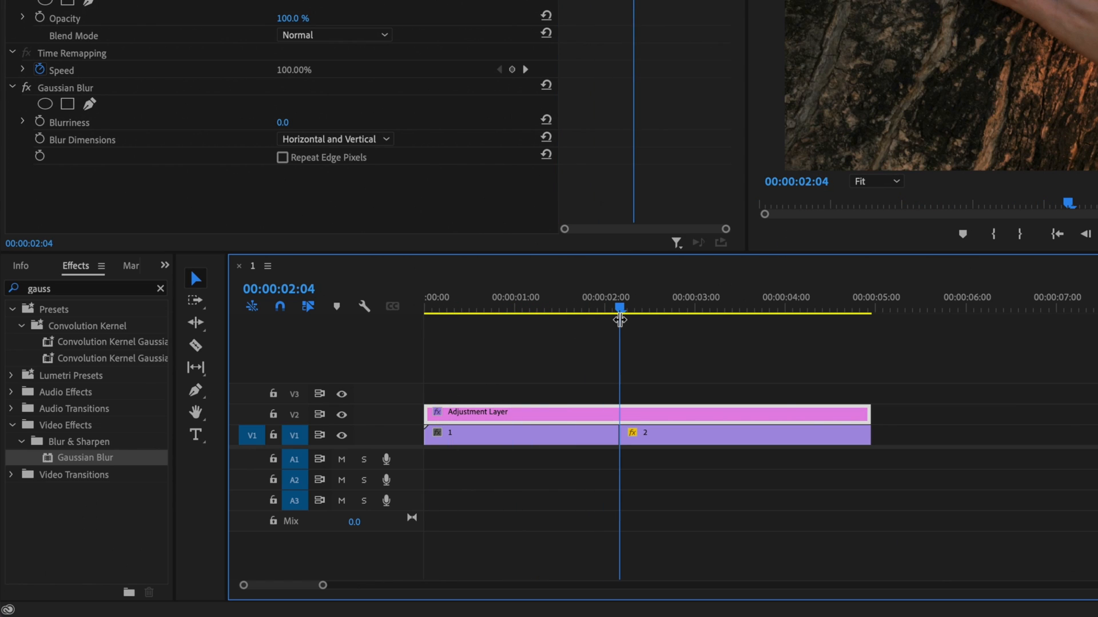
pyautogui.moveTo(536, 419)
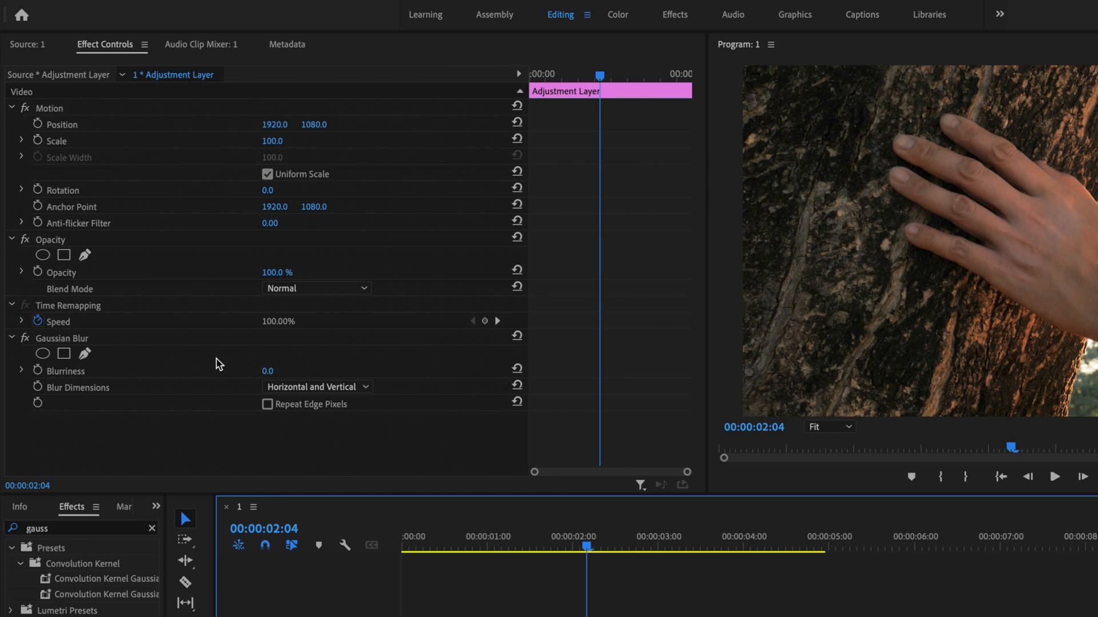
pyautogui.moveTo(38, 371)
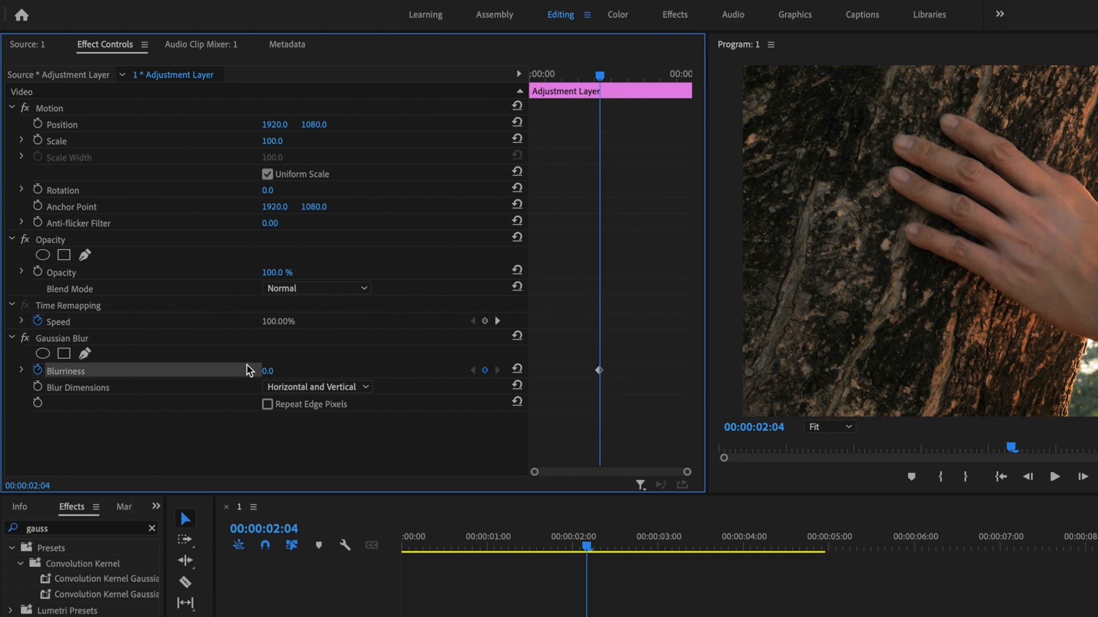
# Set Blurriness to 100 at the cut and enable Repeat Edge Pixels.
pyautogui.write('100')
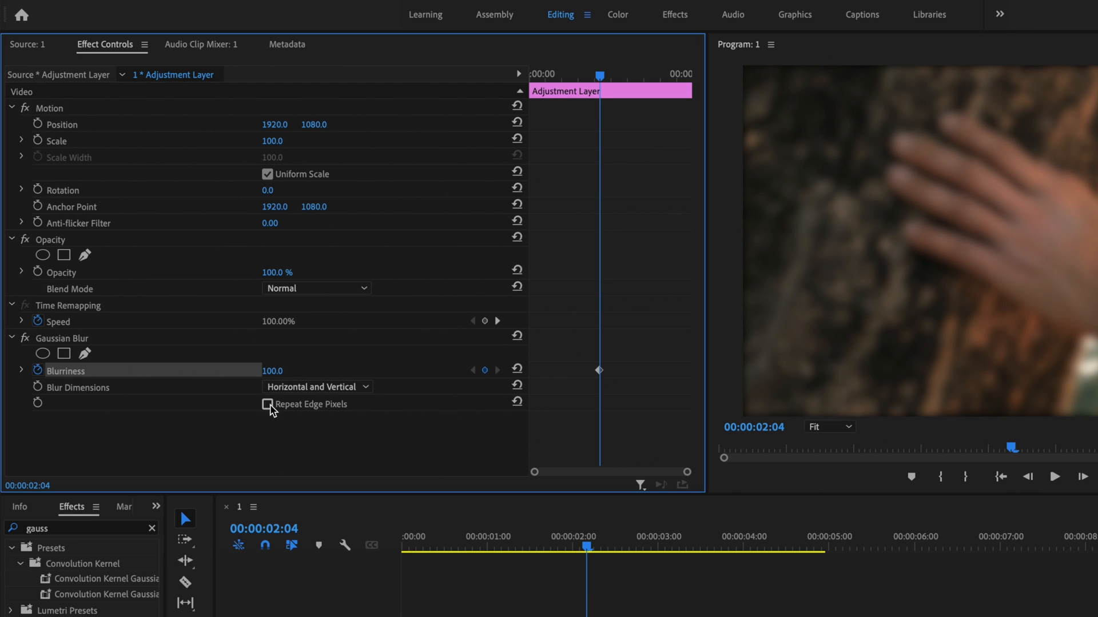
pyautogui.click(268, 405)
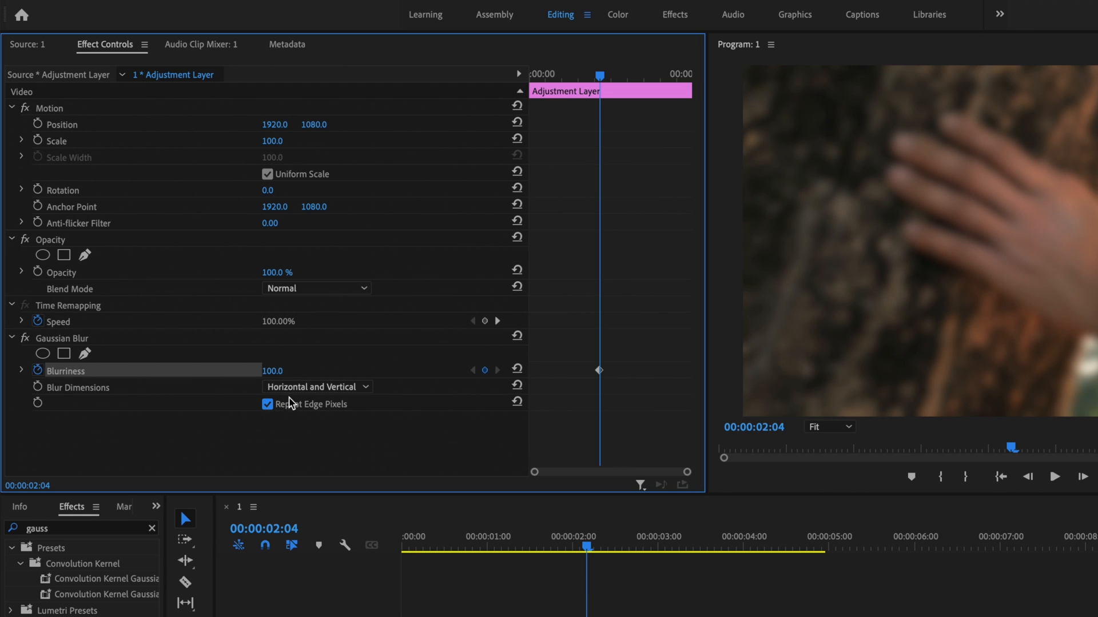
pyautogui.moveTo(376, 407)
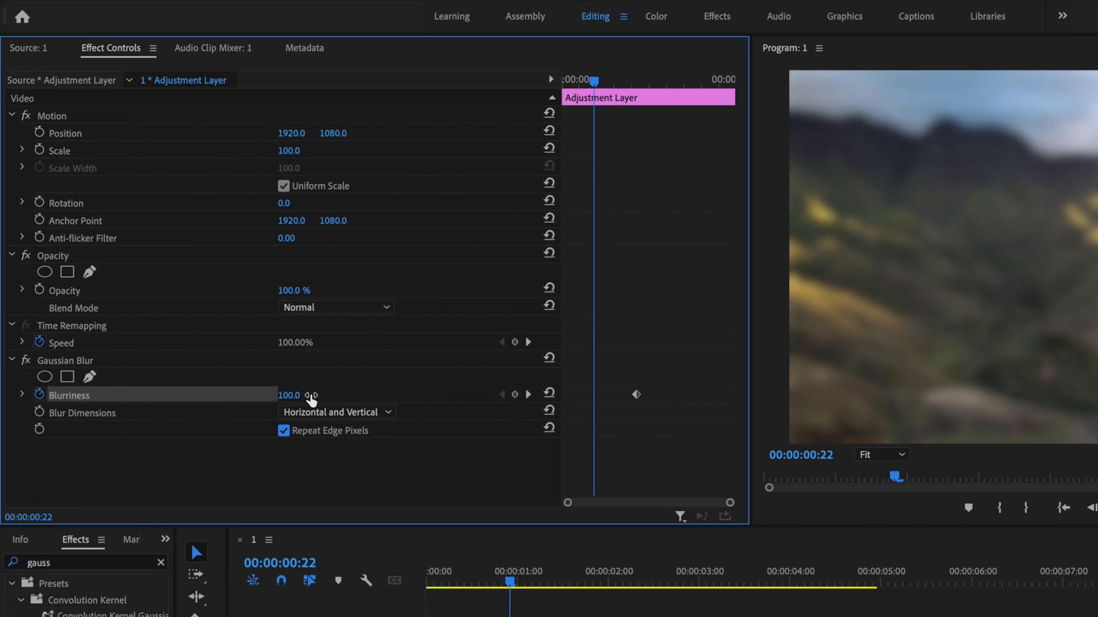
# Add a Blurriness 0 keyframe earlier, then jump to the keyframe at the cut.
pyautogui.moveTo(289, 395); pyautogui.dragTo(284, 395)
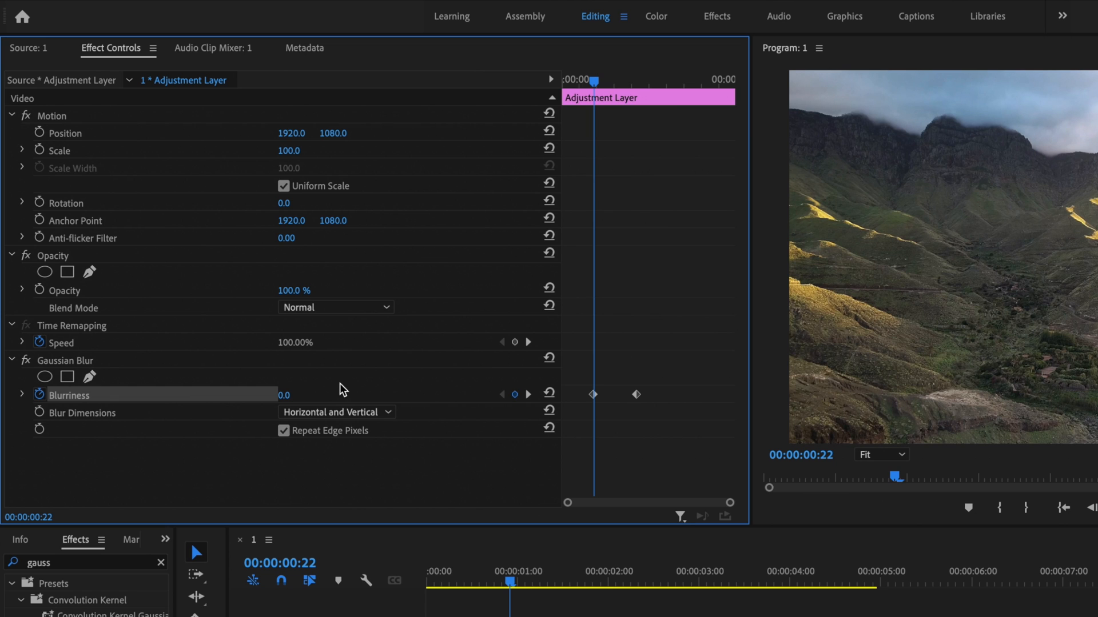
pyautogui.moveTo(528, 395)
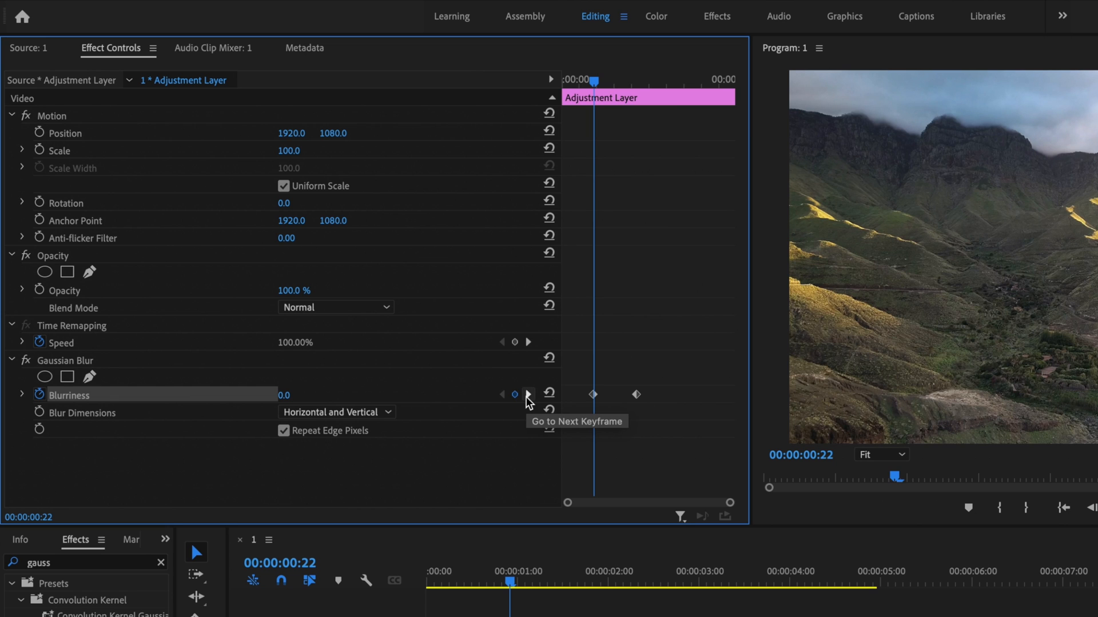
pyautogui.click(528, 394)
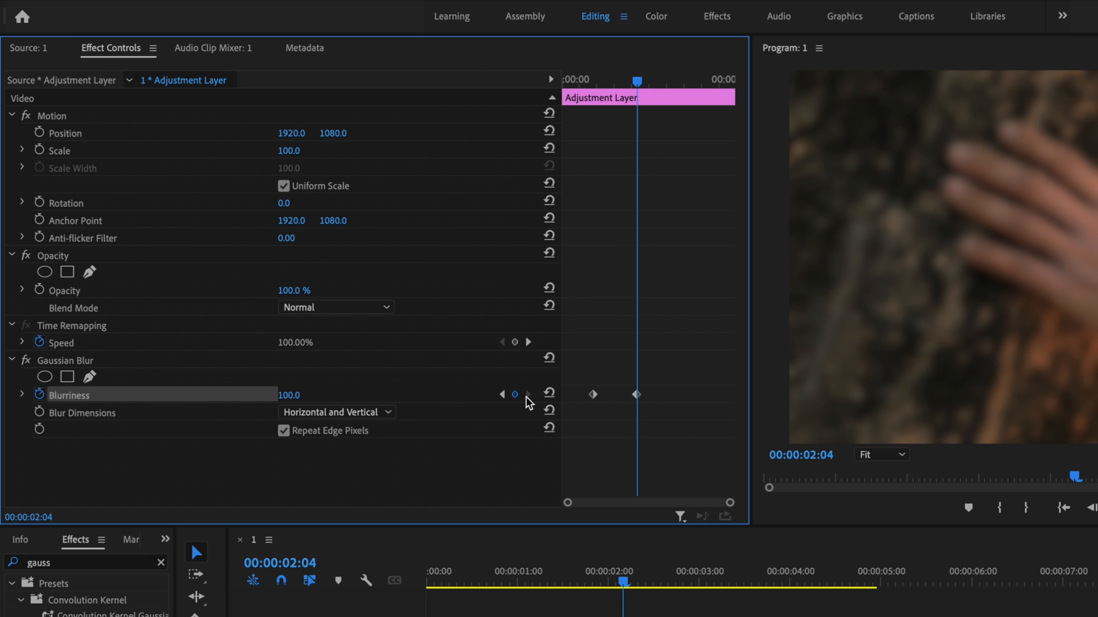
pyautogui.moveTo(342, 412)
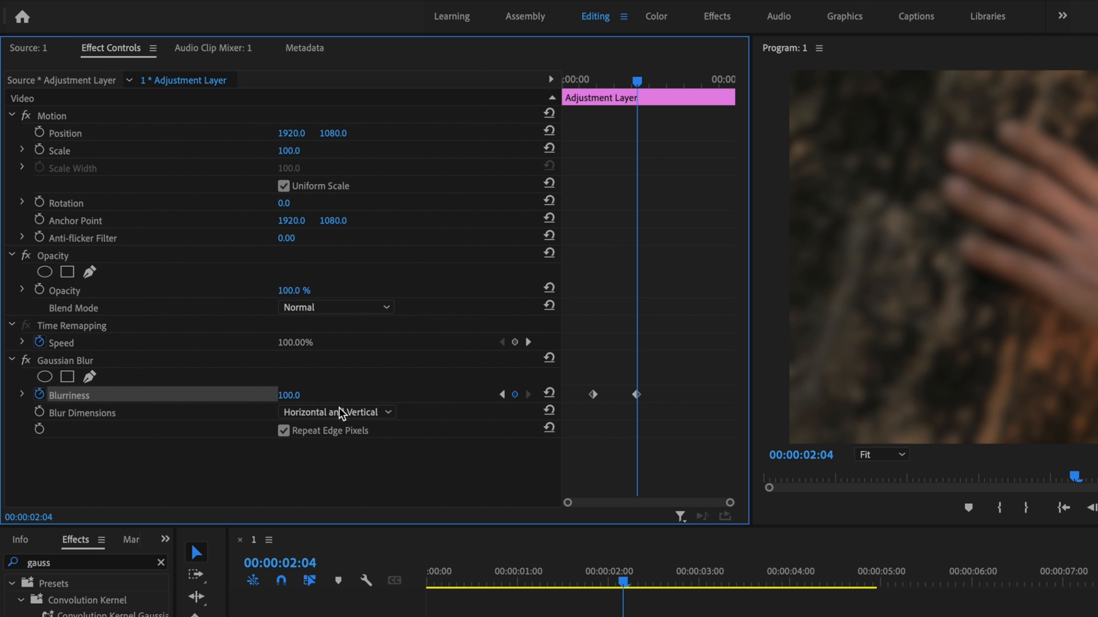
pyautogui.moveTo(429, 379)
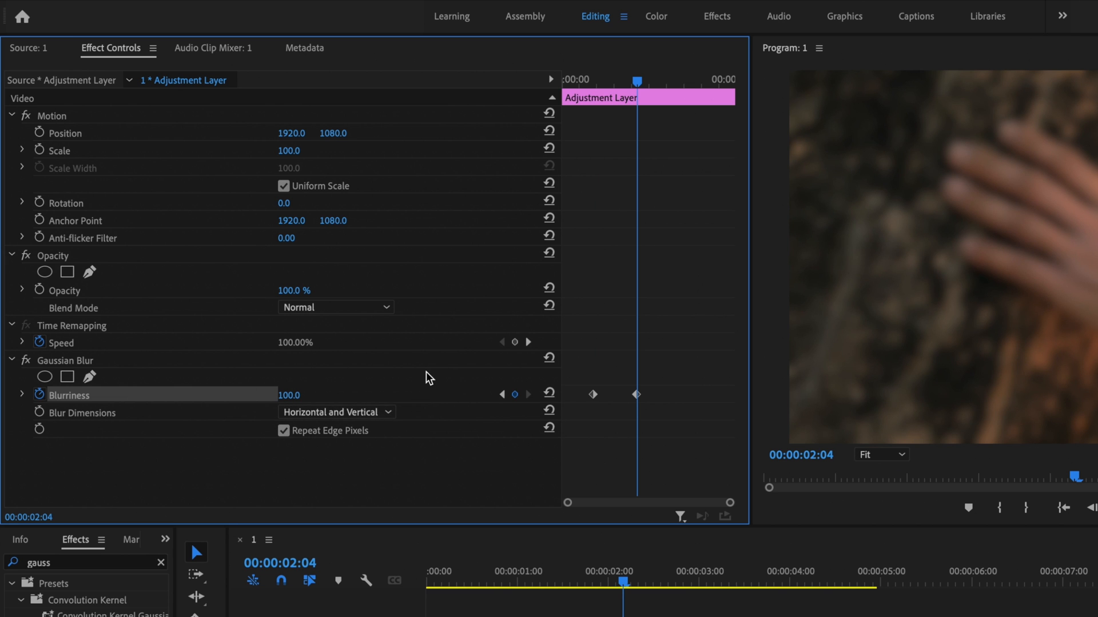